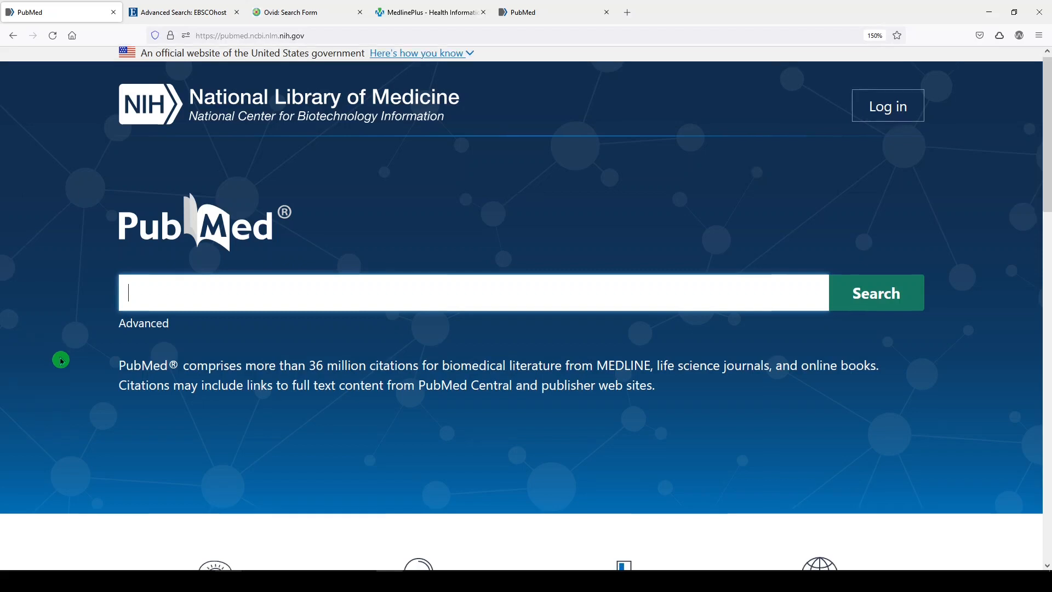
# - Open PubMed's About page and read its About the Content section on MEDLINE, PMC and Bookshelf
pyautogui.scroll(-3)
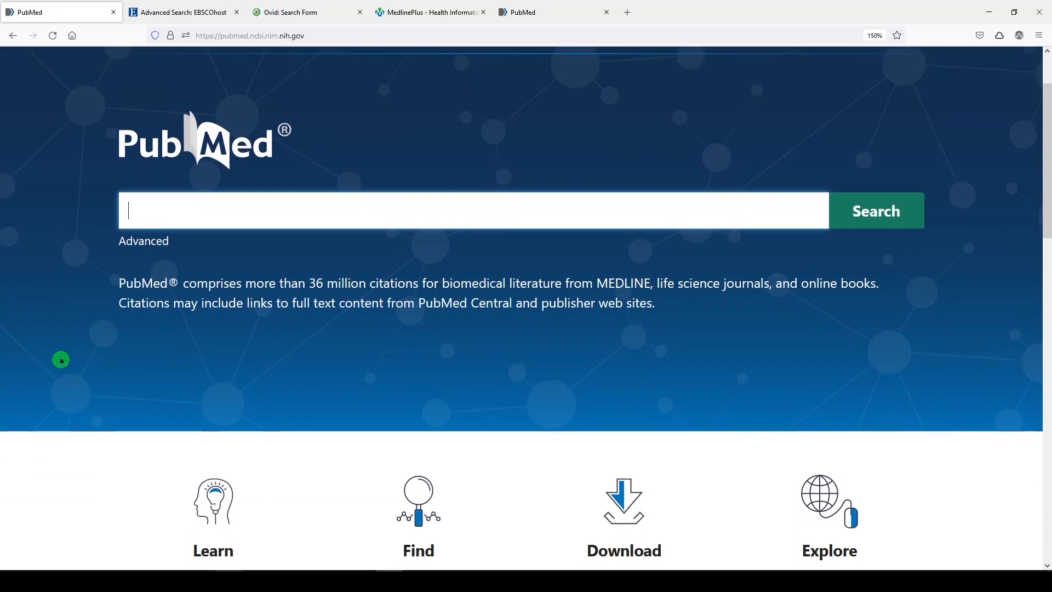
pyautogui.scroll(-3)
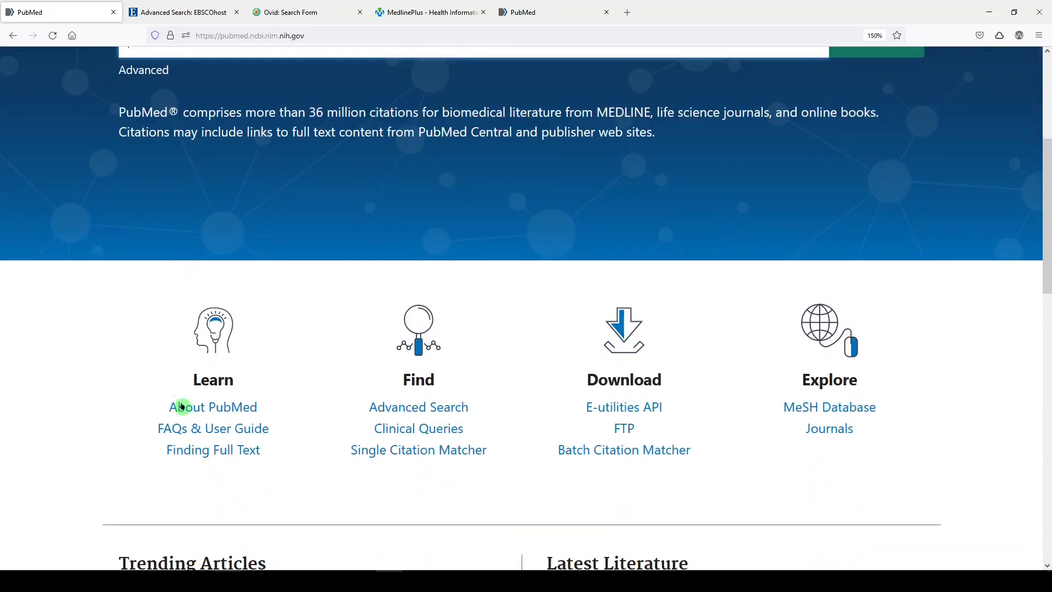
pyautogui.click(213, 406)
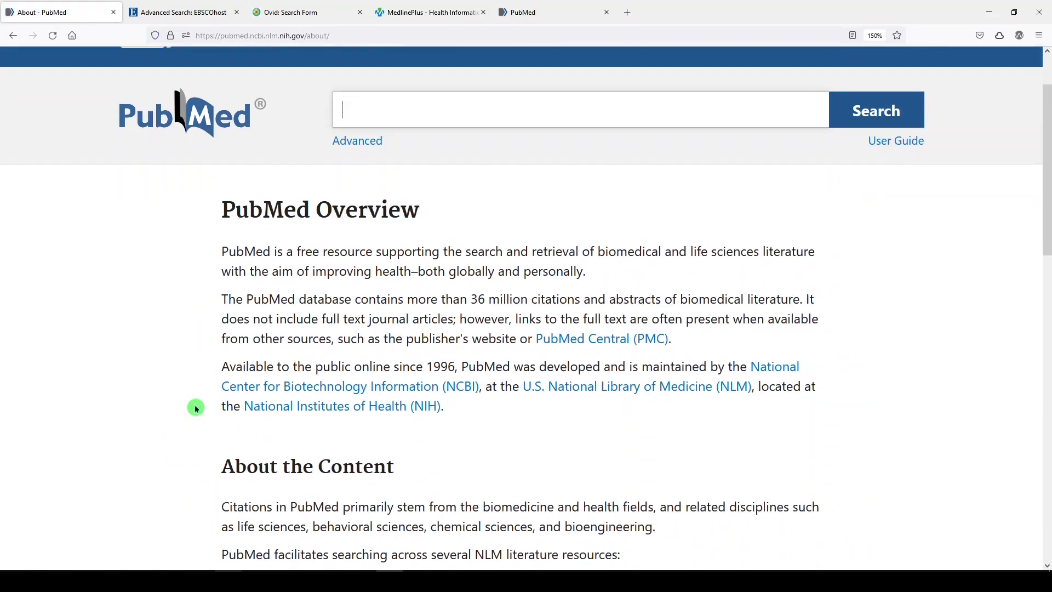
pyautogui.scroll(-3)
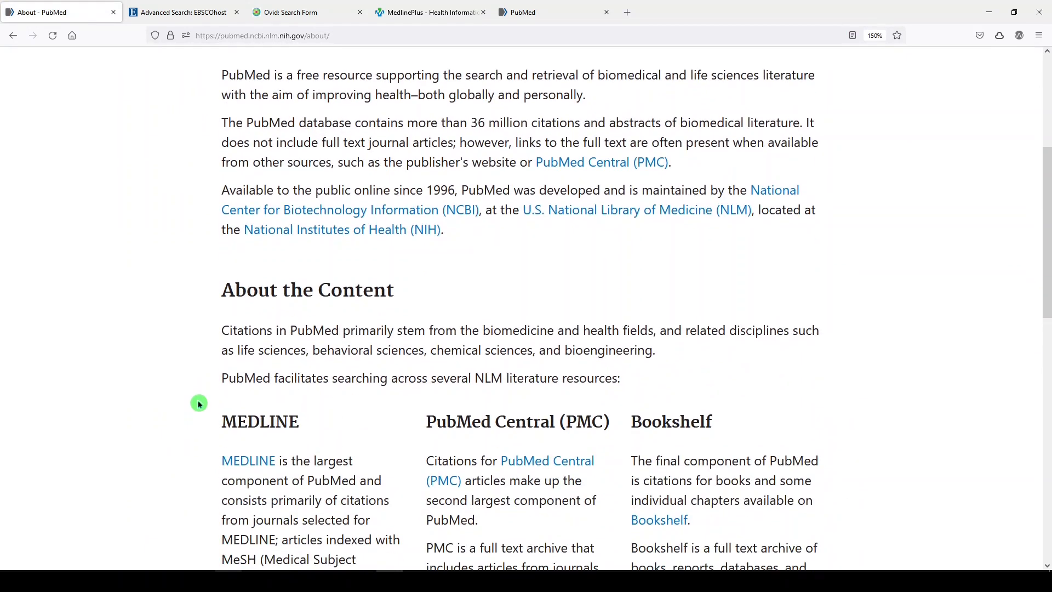
pyautogui.scroll(-3)
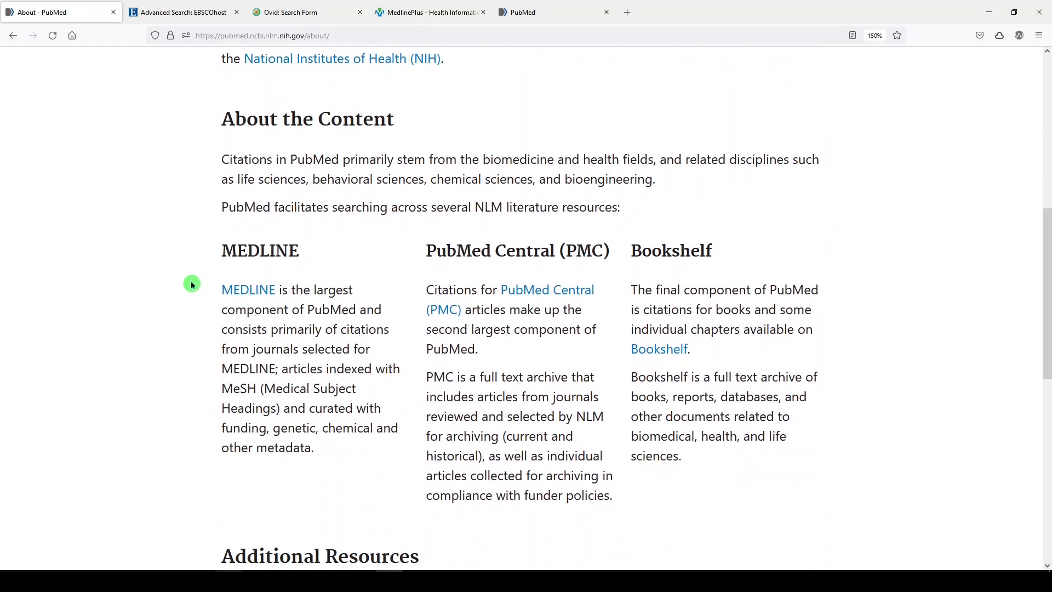
pyautogui.moveTo(495, 260)
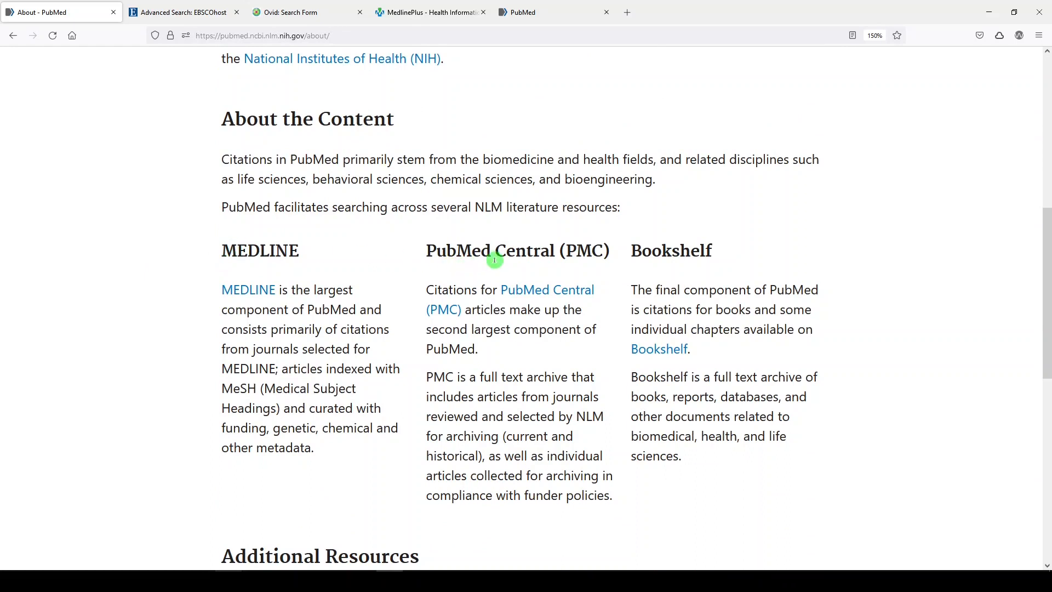
pyautogui.moveTo(212, 251)
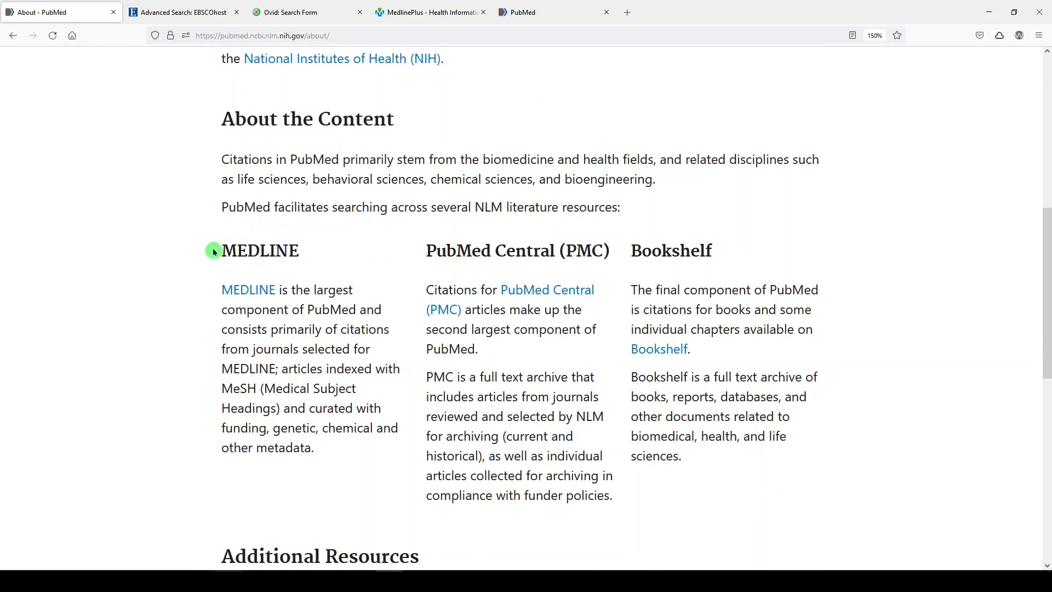
pyautogui.moveTo(301, 302)
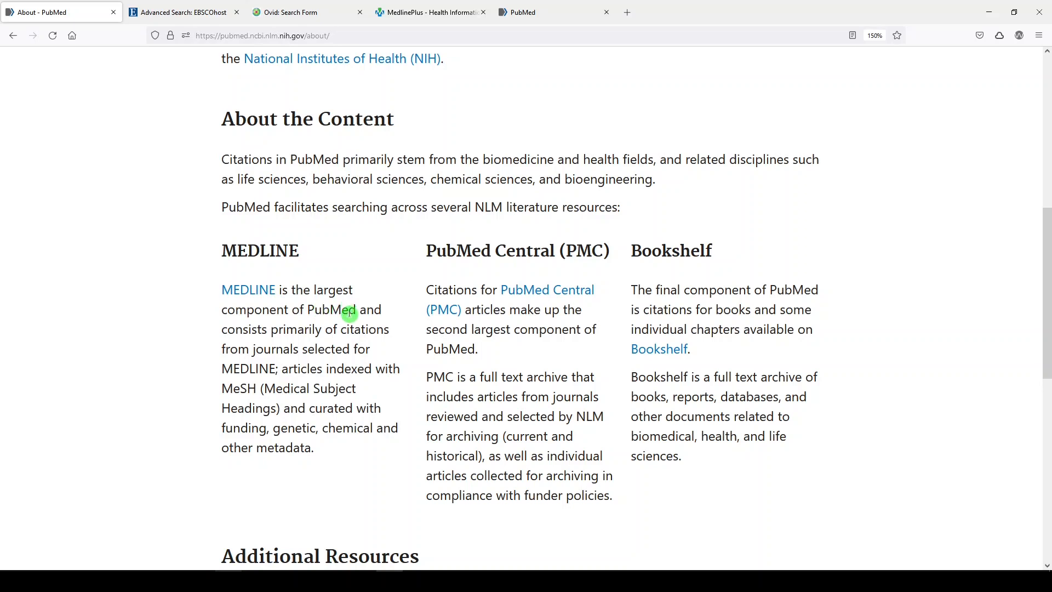
pyautogui.moveTo(349, 329)
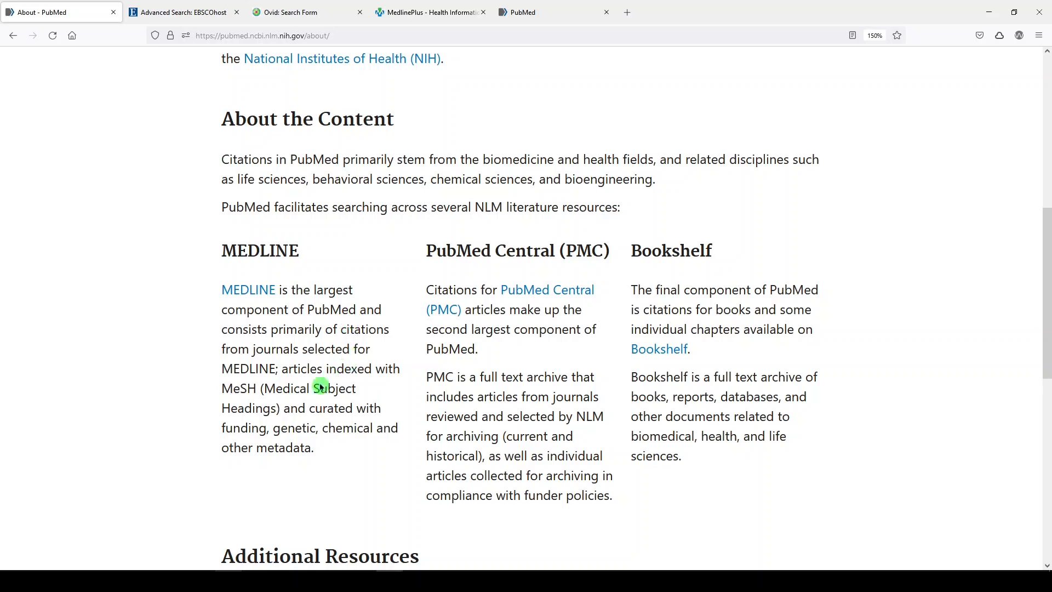
pyautogui.moveTo(259, 407)
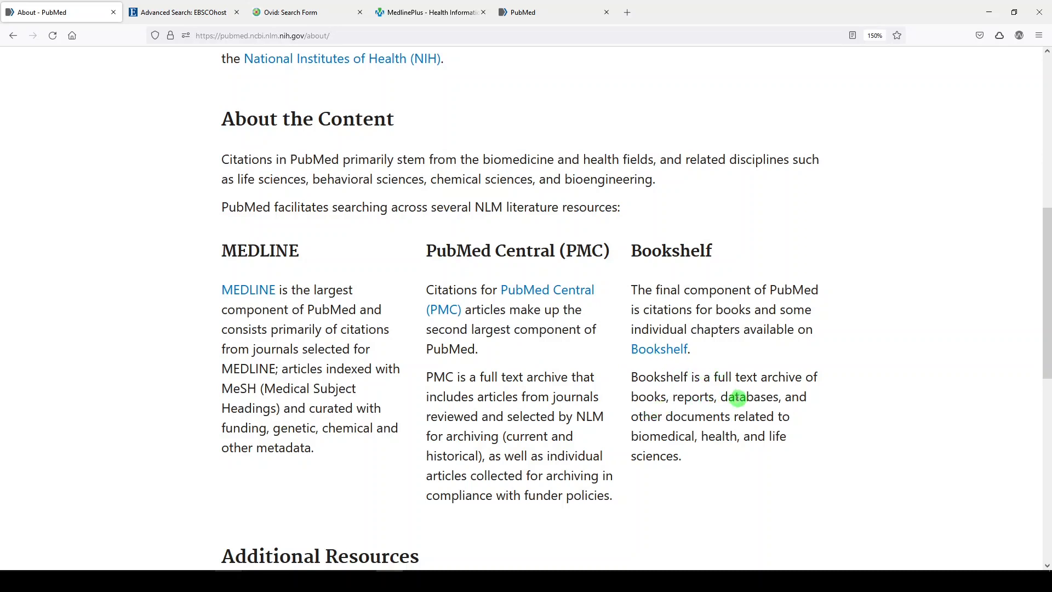
pyautogui.doubleClick(745, 397)
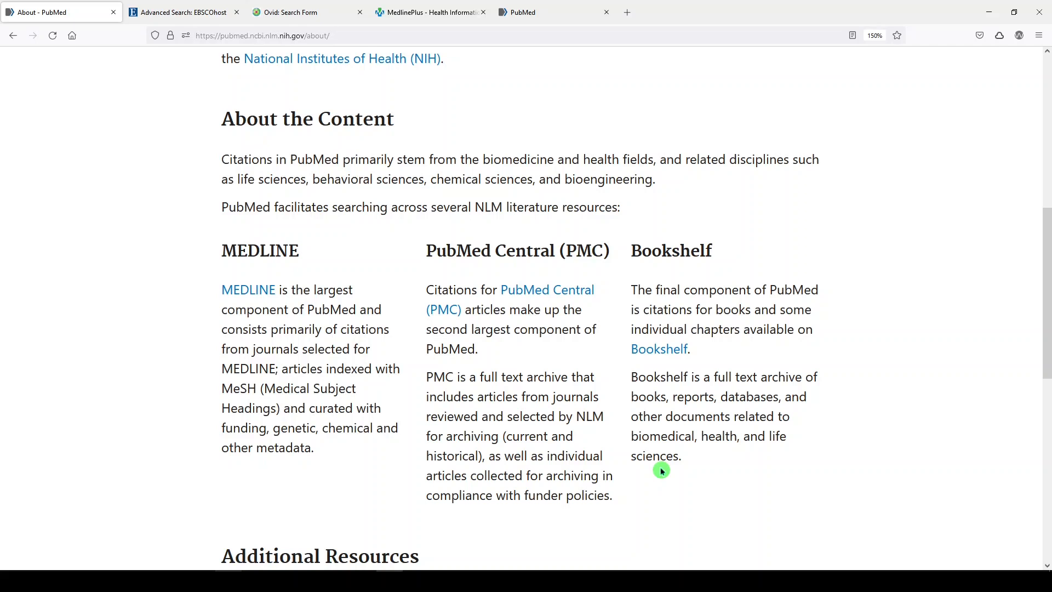
pyautogui.moveTo(399, 299)
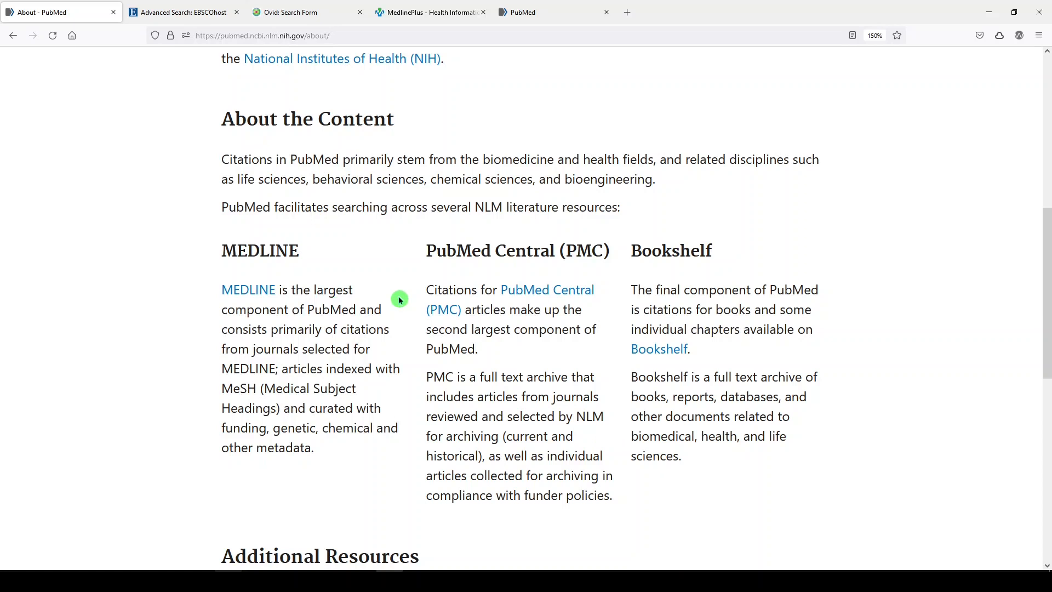
pyautogui.moveTo(437, 305)
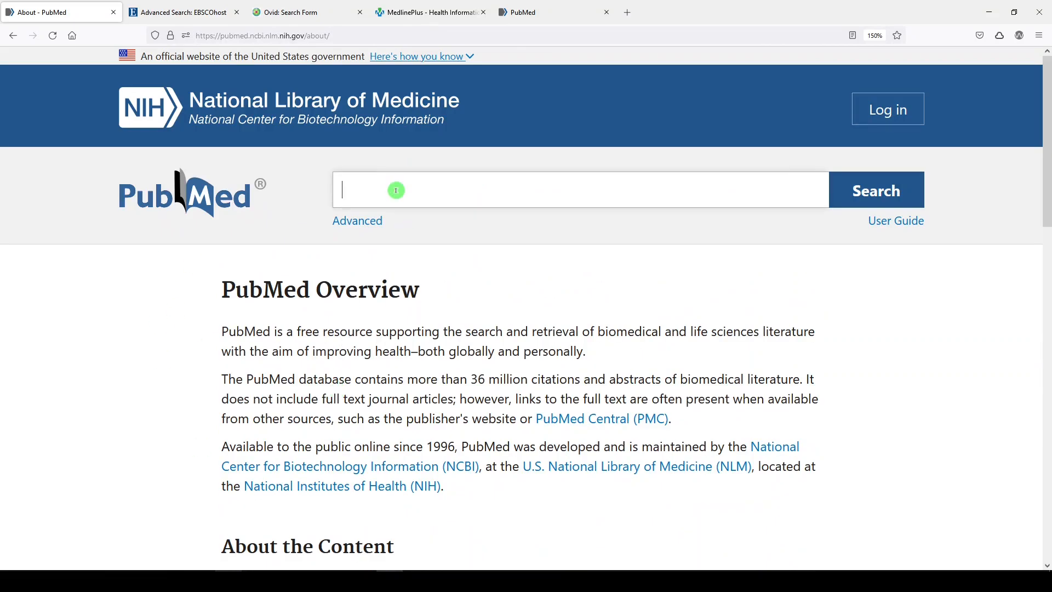
# - Search "cystic fibrosis"[ti] and filter to MEDLINE, giving 29,559 results
pyautogui.write('"cystic fibrosis"[ti')
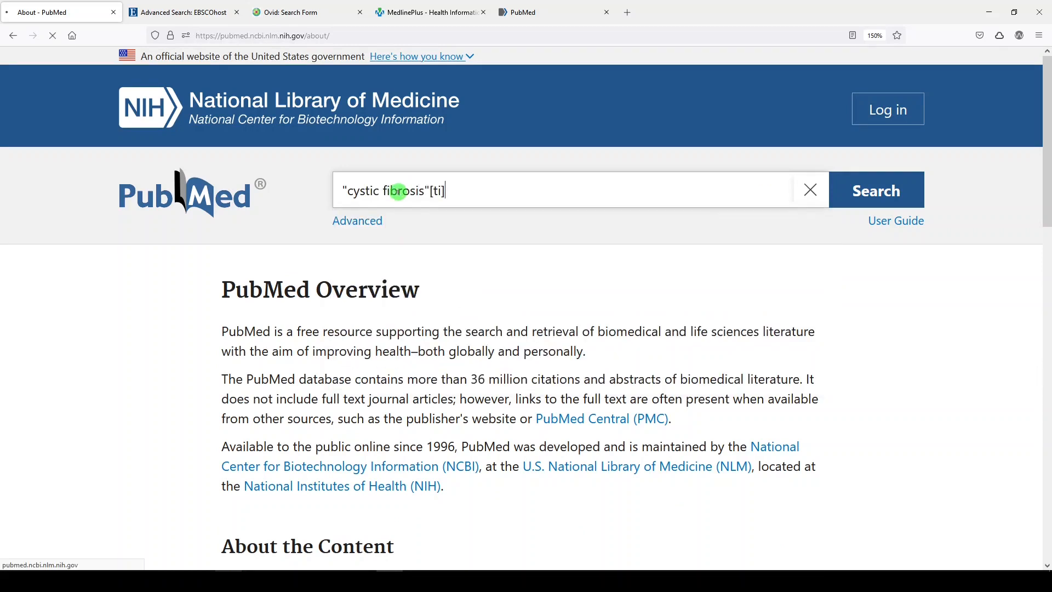
pyautogui.click(876, 190)
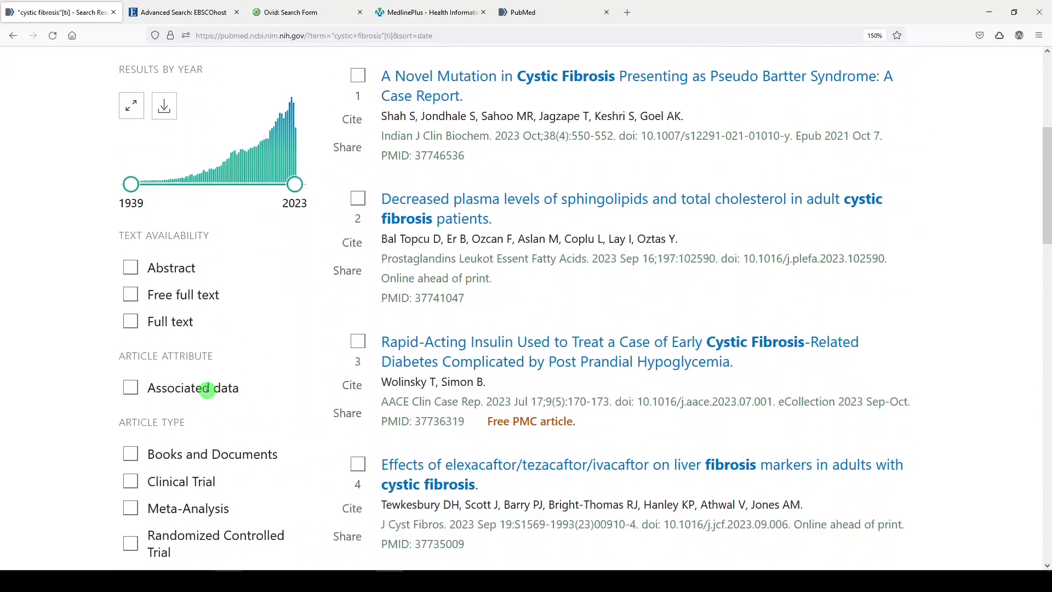
pyautogui.scroll(-3)
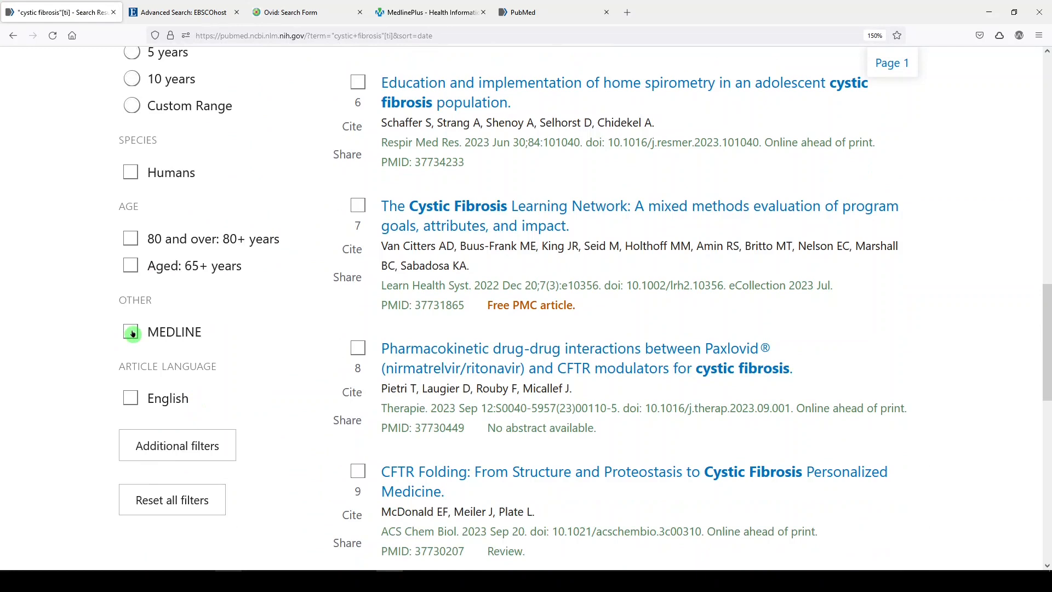
pyautogui.click(130, 333)
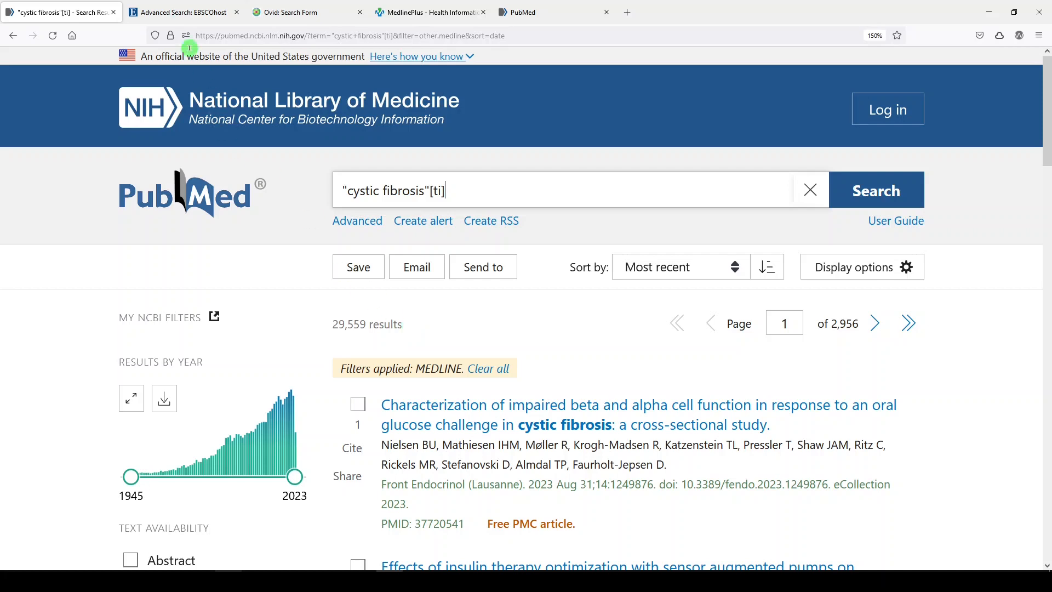
# - Switch to the empty EBSCOhost MEDLINE Advanced Search form
pyautogui.click(181, 12)
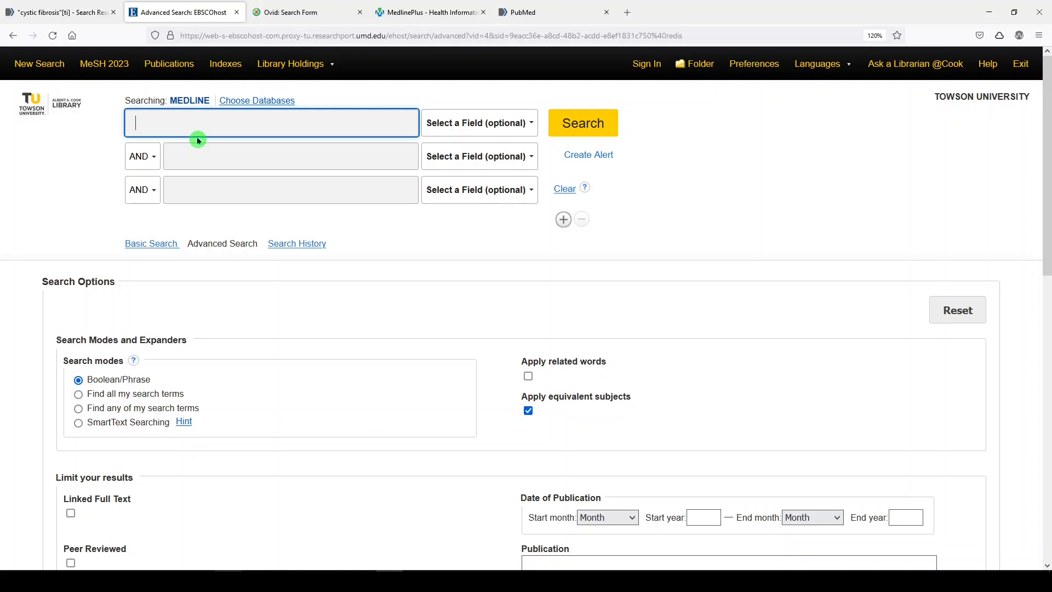
pyautogui.moveTo(93, 248)
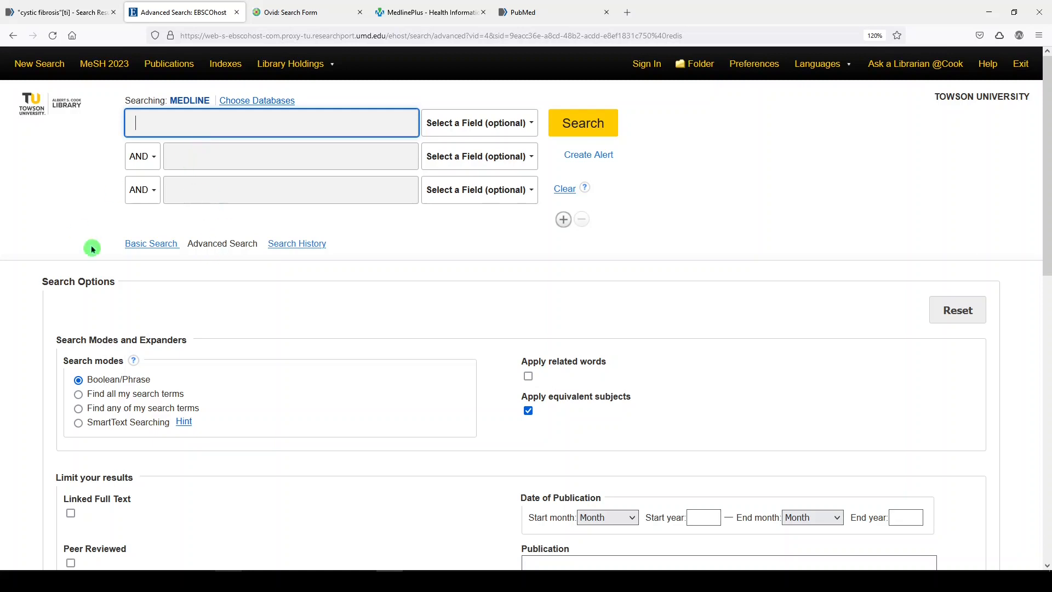
pyautogui.moveTo(187, 217)
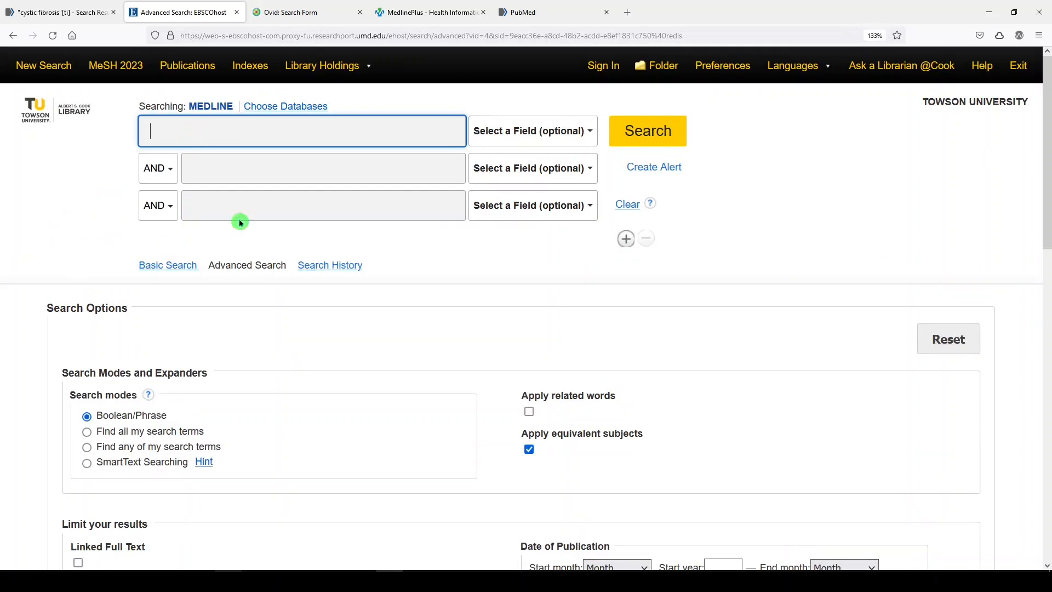
pyautogui.moveTo(237, 192)
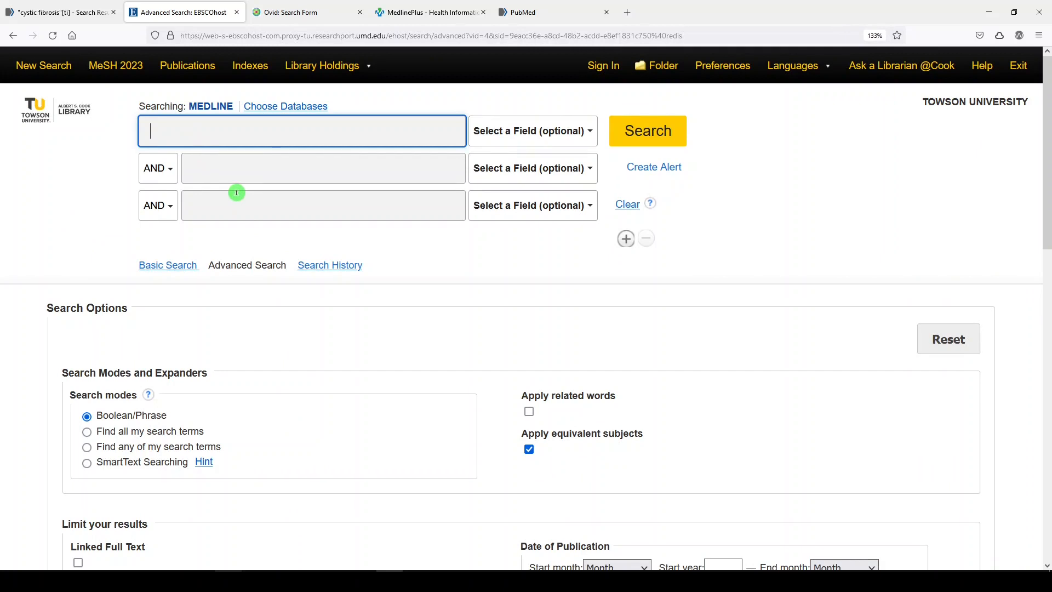
pyautogui.write('"cystic fibrosis')
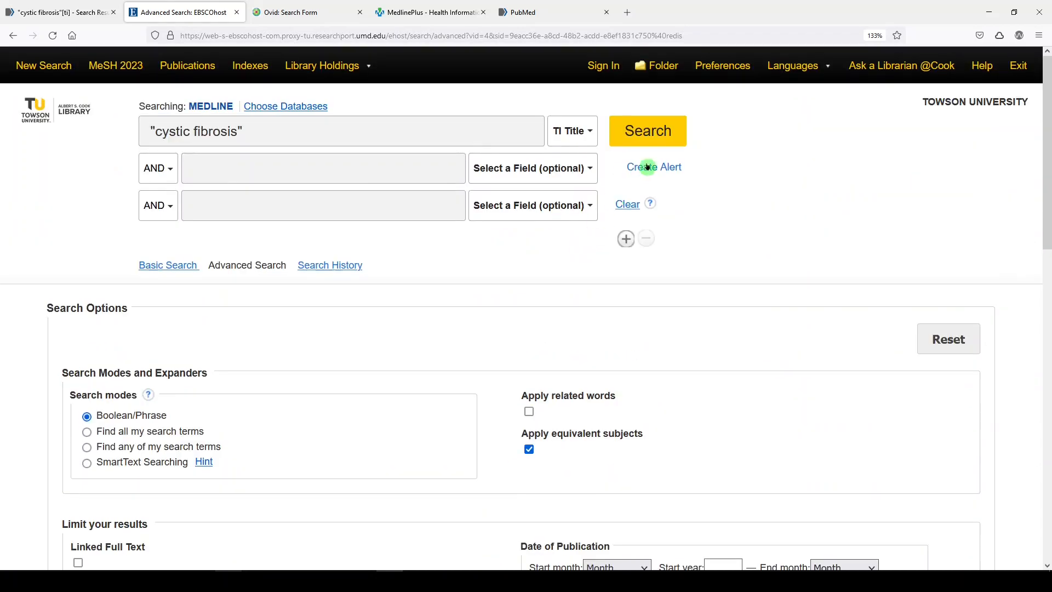
pyautogui.click(654, 131)
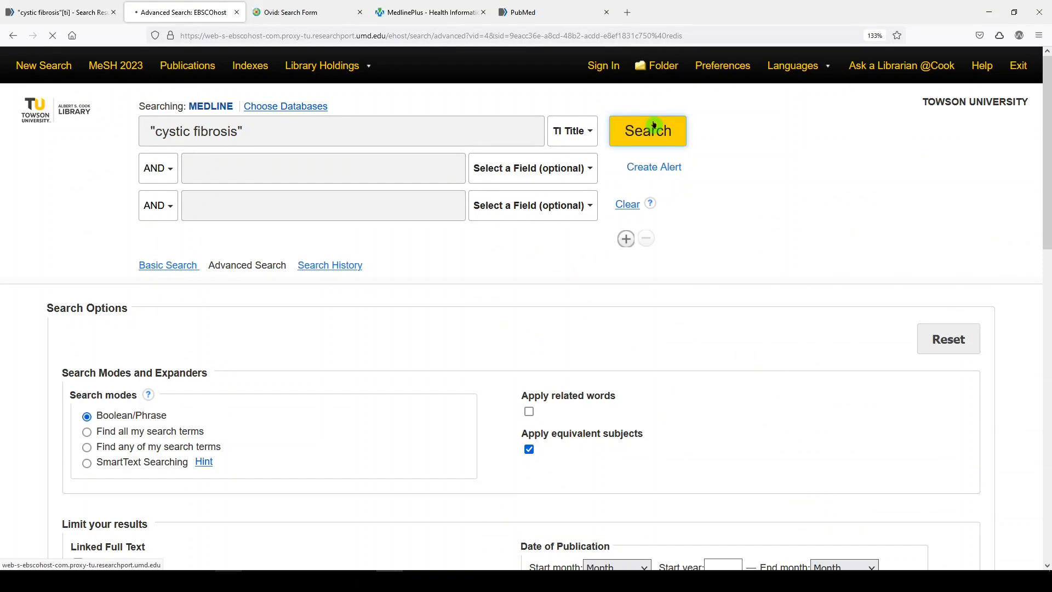
pyautogui.click(647, 131)
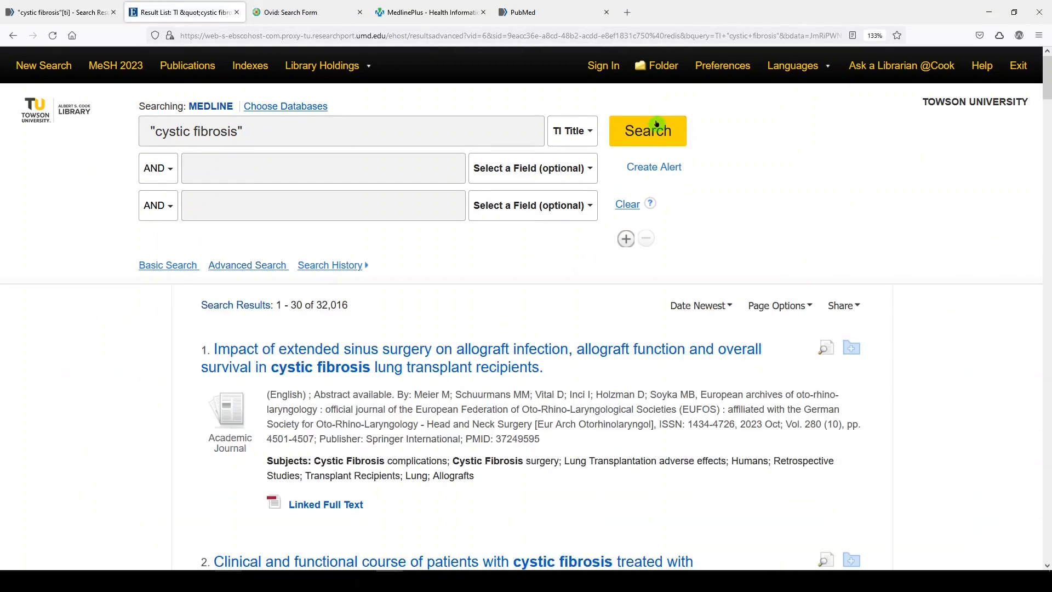
pyautogui.scroll(-3)
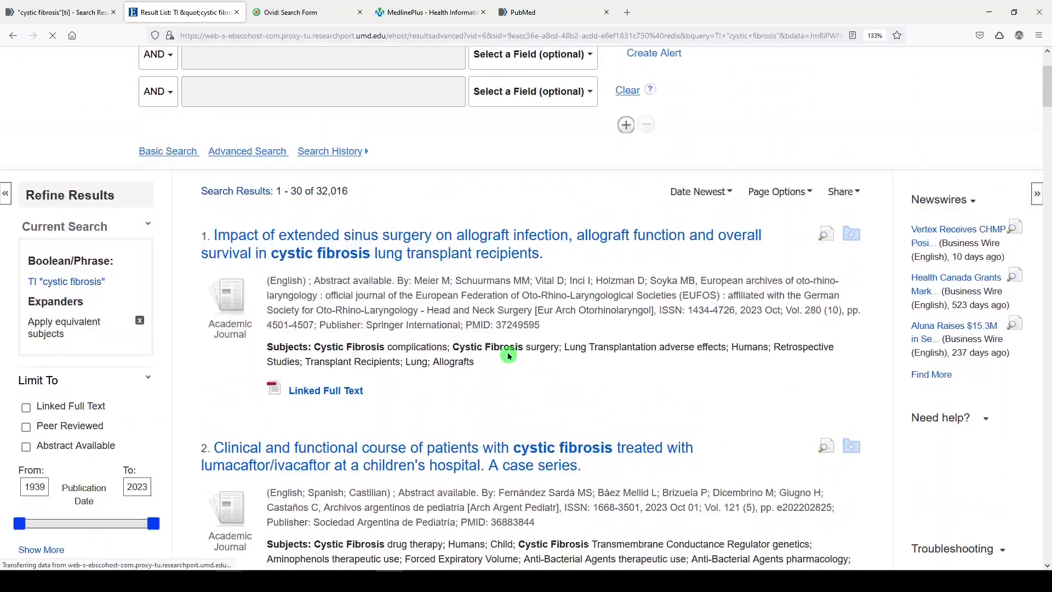
pyautogui.scroll(3)
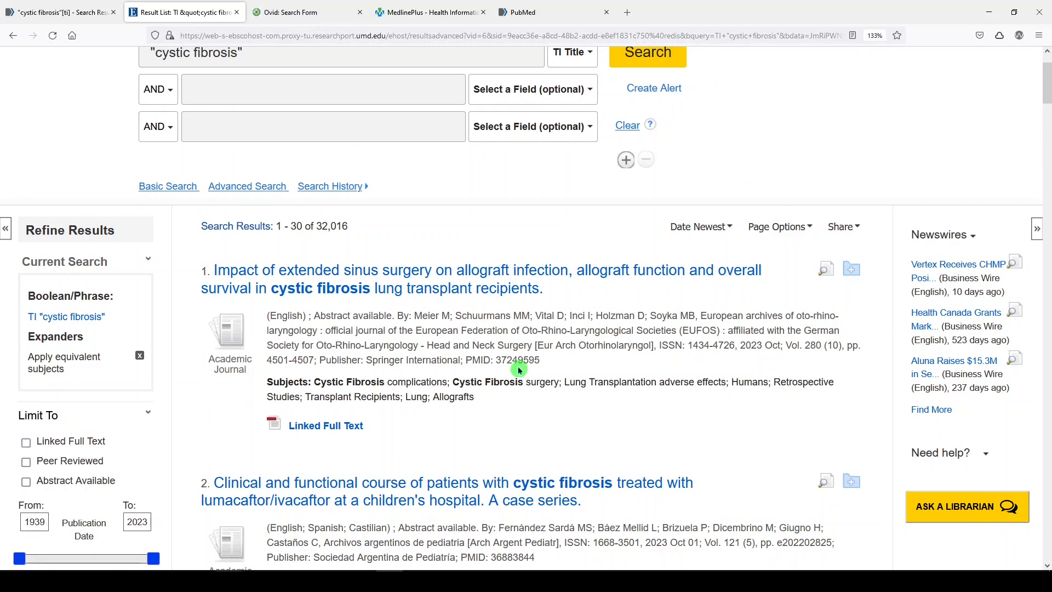
pyautogui.scroll(-3)
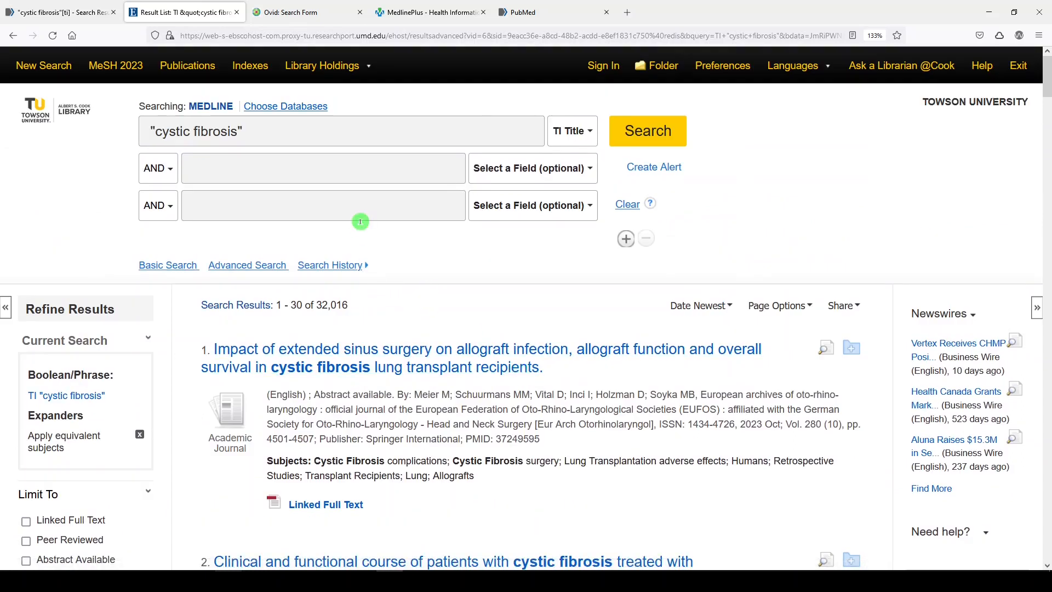
pyautogui.moveTo(300, 12)
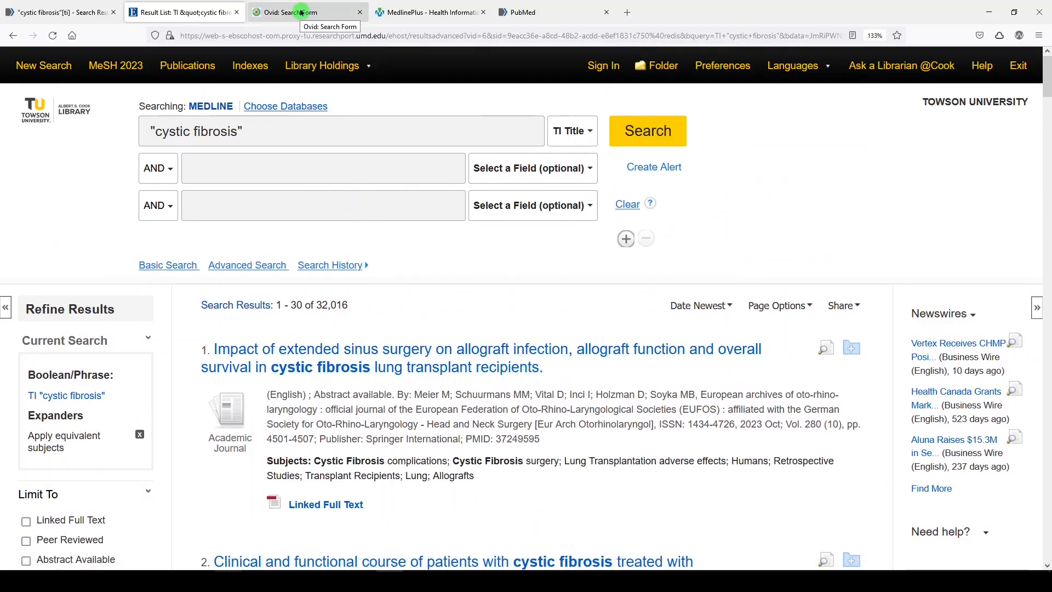
# - Run an Ovid MEDLINE title search for 'cystic fibrosis' (32,089), then view PubMed's results
pyautogui.click(303, 12)
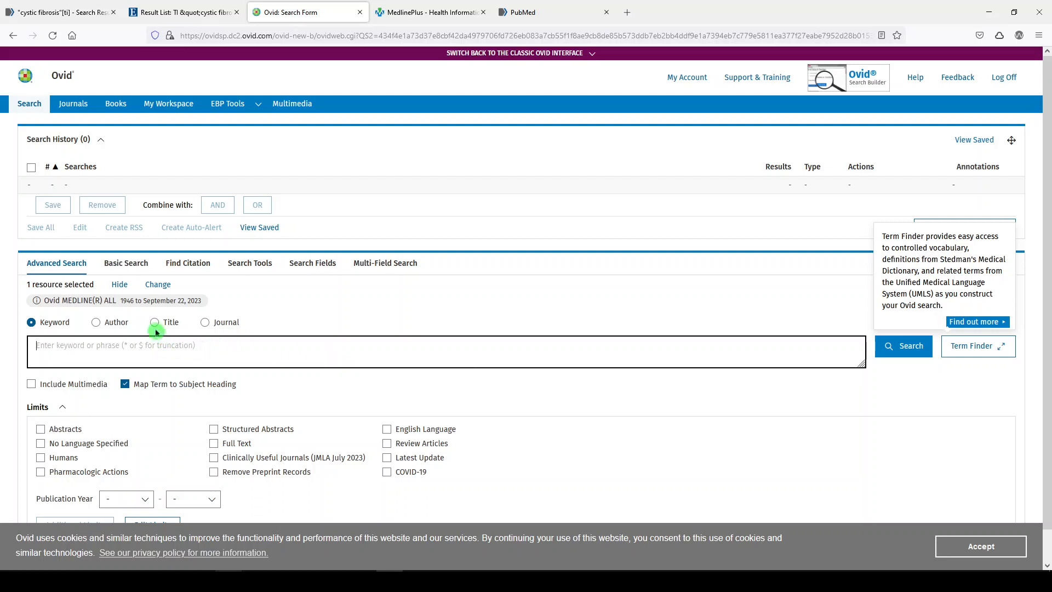
pyautogui.click(155, 322)
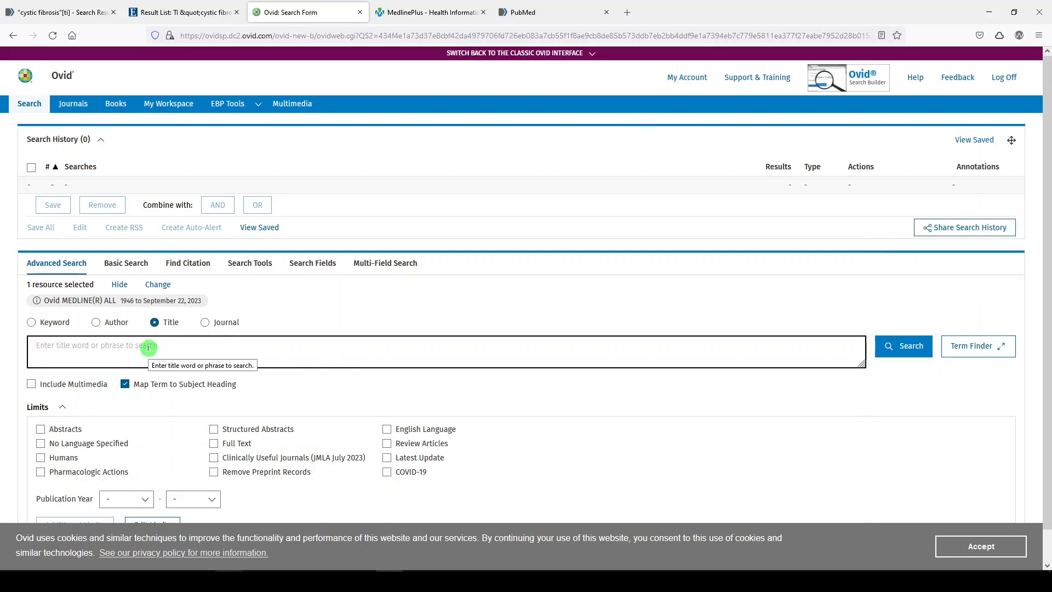
pyautogui.write("'cystic fibrosis")
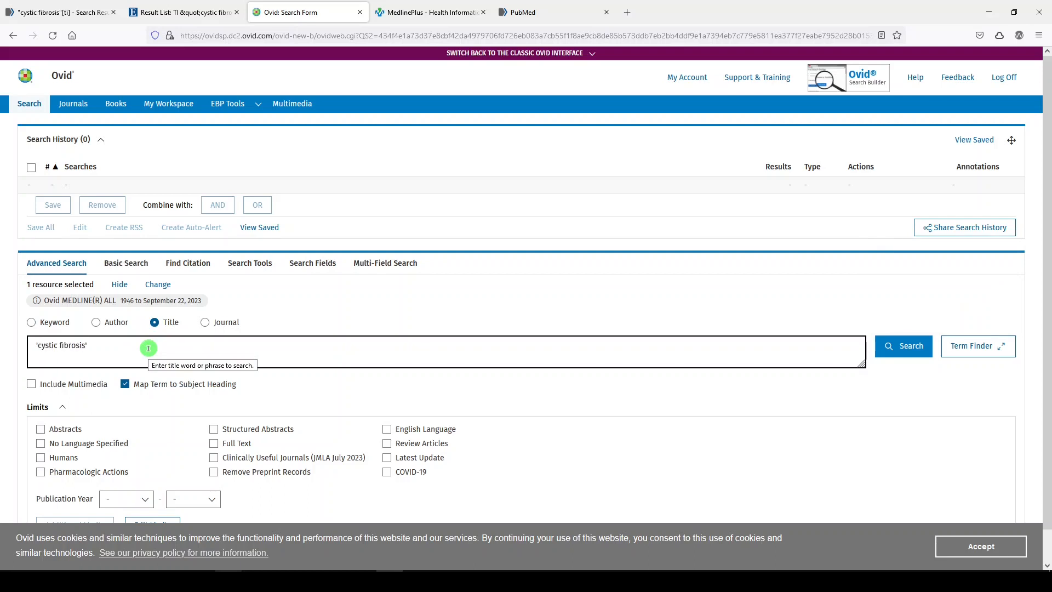
pyautogui.click(903, 346)
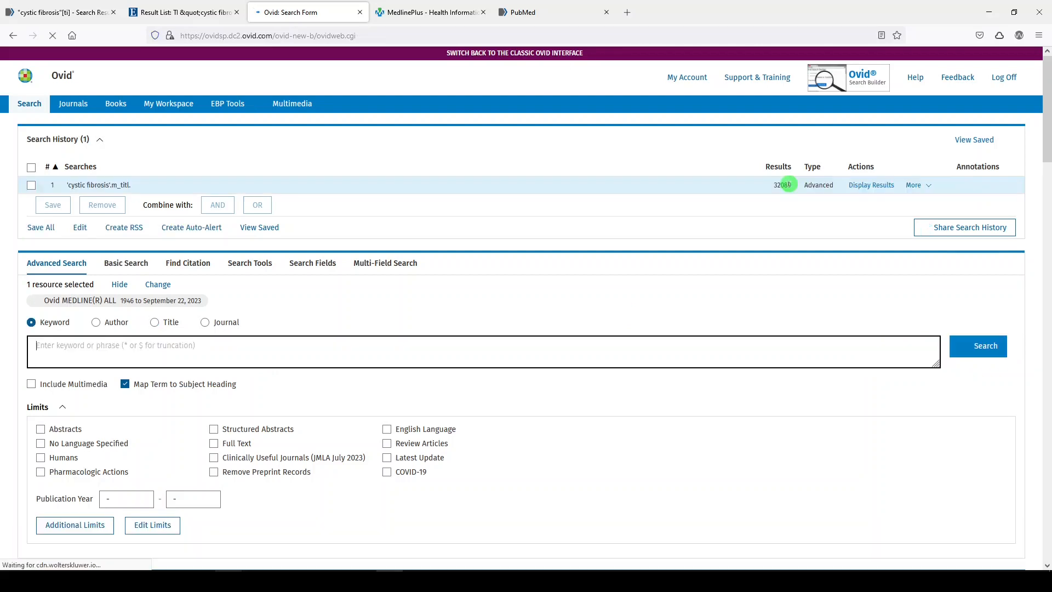
pyautogui.click(186, 12)
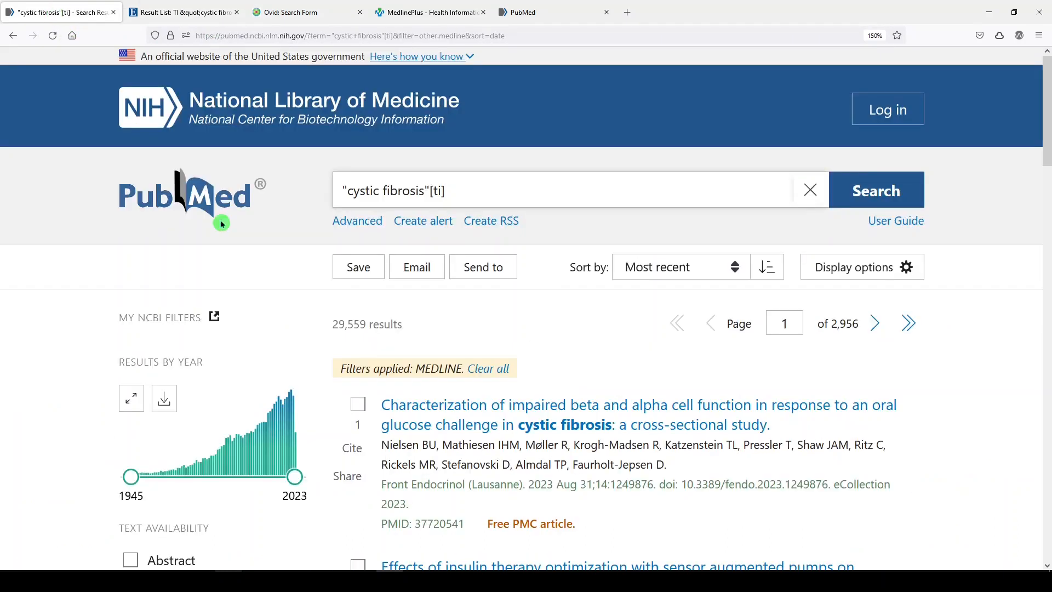
# - Return to Ovid and display the 32,089 'cystic fibrosis' title-search results from Search History
pyautogui.click(286, 12)
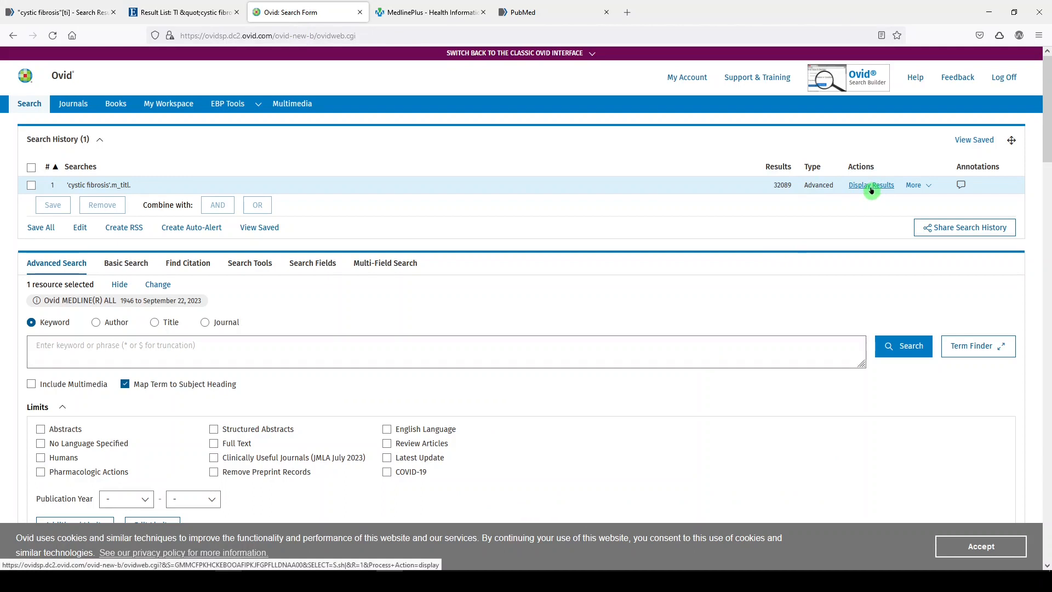
pyautogui.click(871, 185)
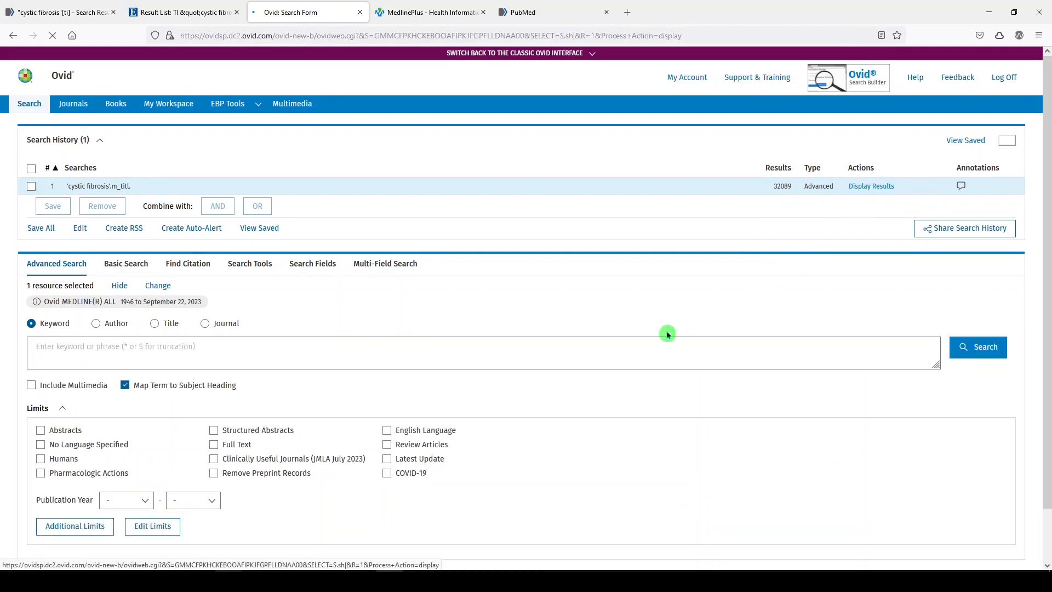
pyautogui.click(871, 185)
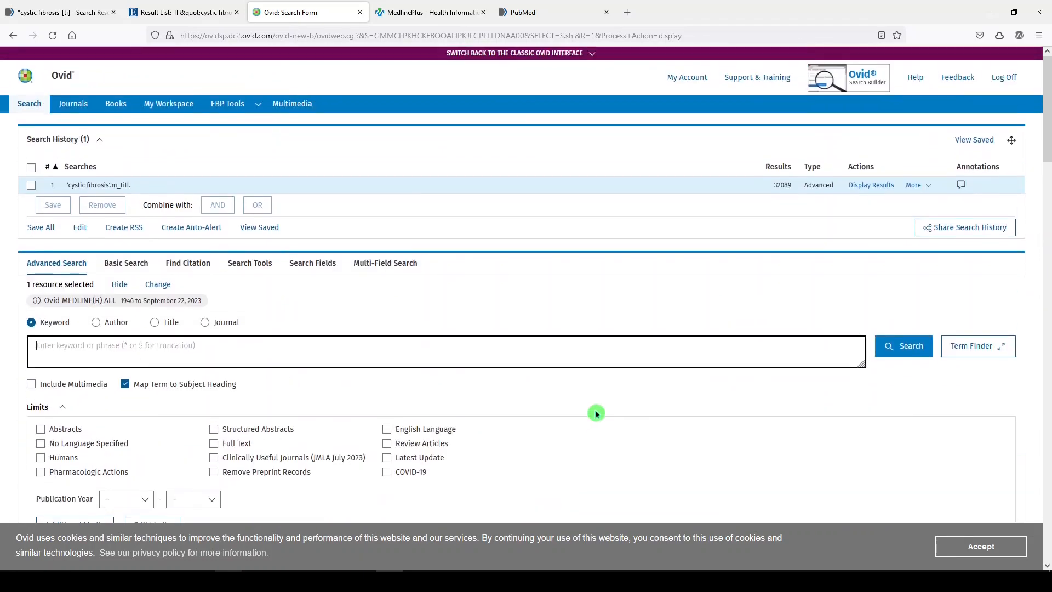
pyautogui.moveTo(592, 408)
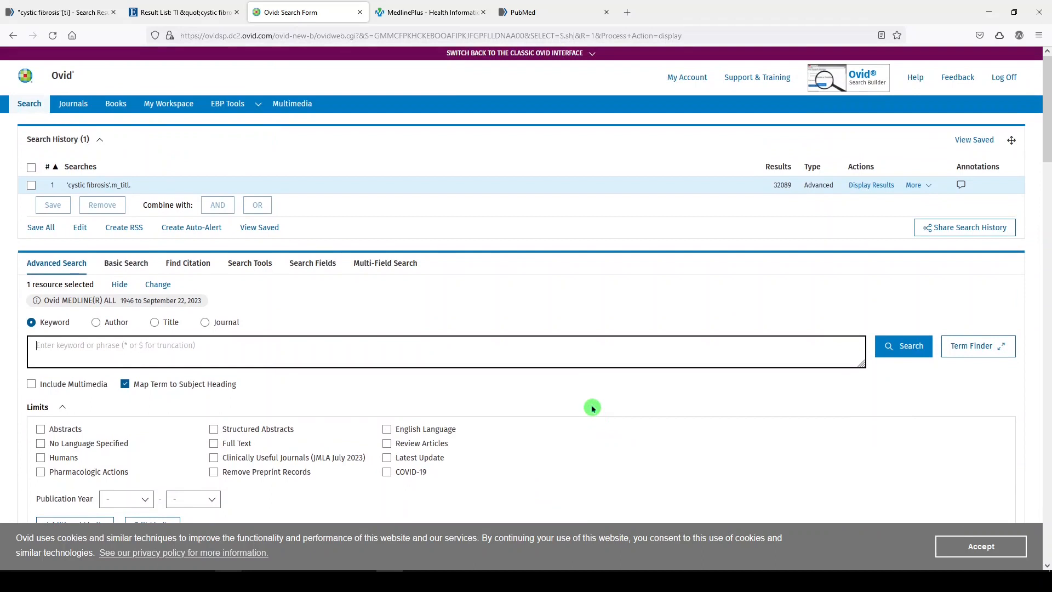
pyautogui.moveTo(587, 405)
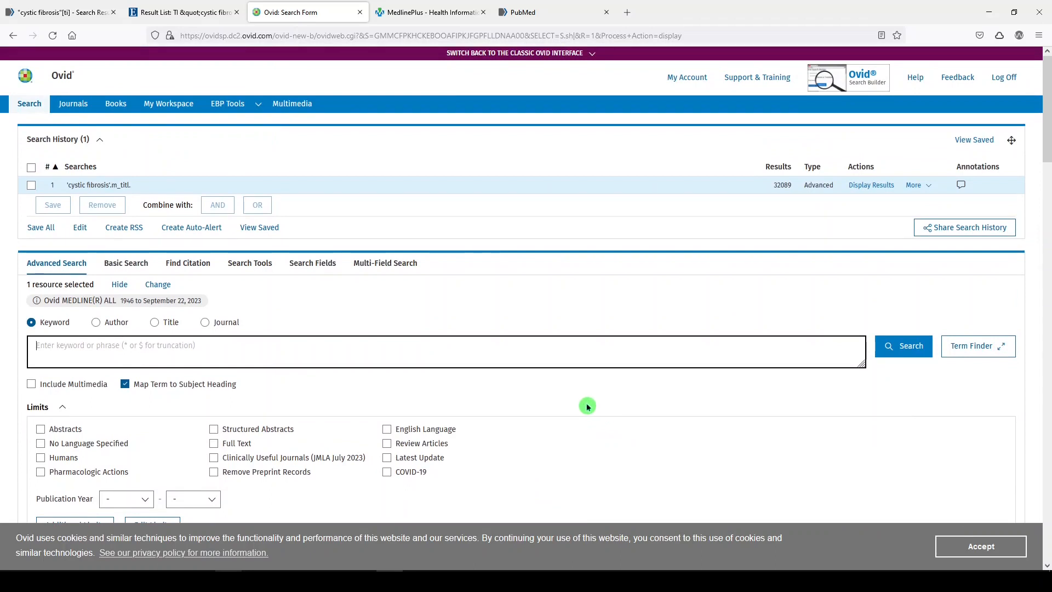
pyautogui.moveTo(568, 392)
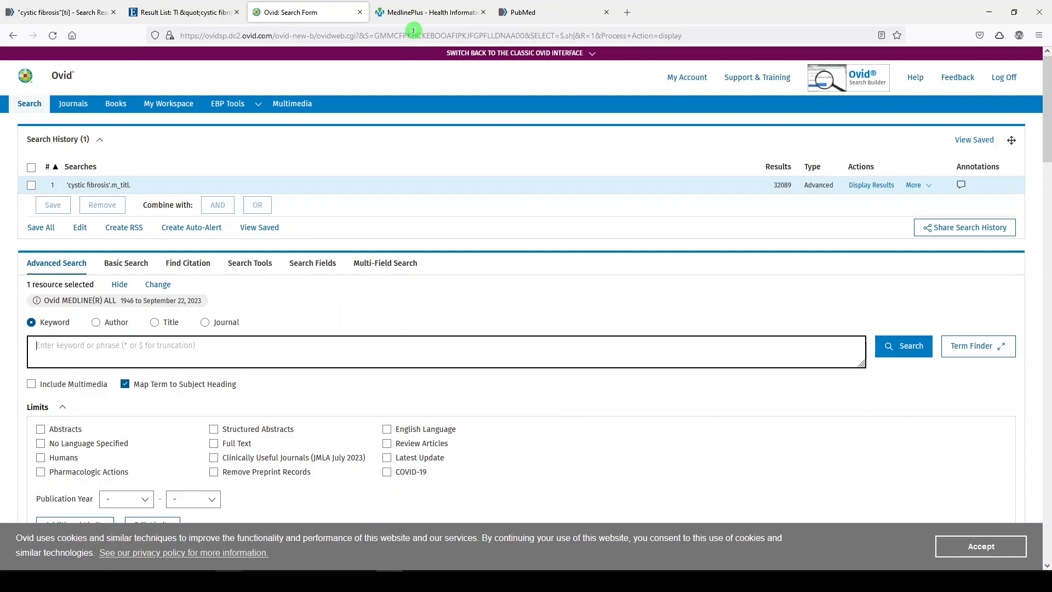
# - Switch to the MedlinePlus Welcome page with Health Topics and Medical Encyclopedia
pyautogui.click(429, 12)
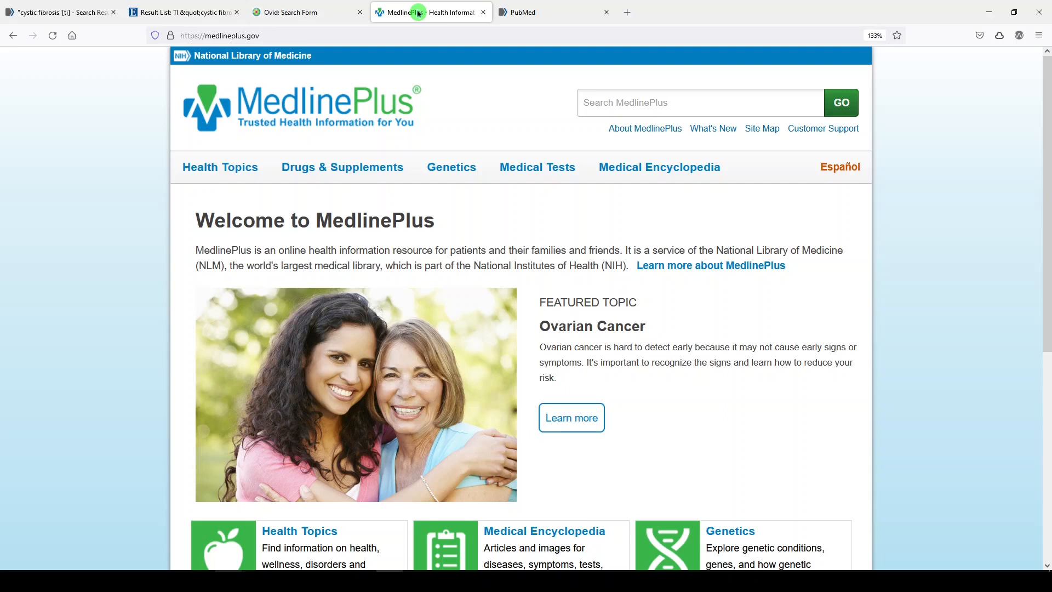
pyautogui.moveTo(452, 205)
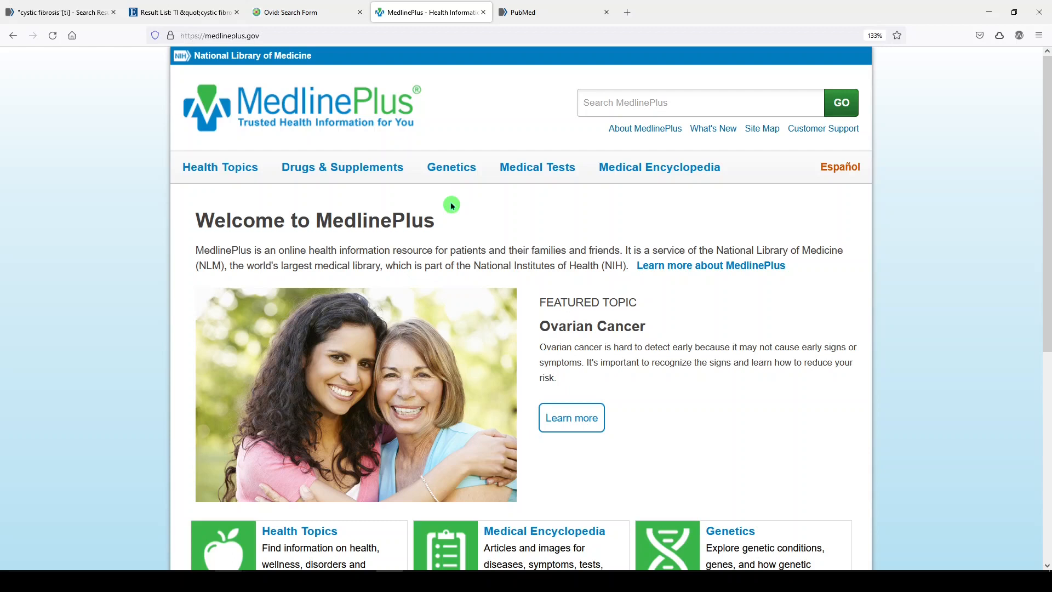
pyautogui.moveTo(464, 201)
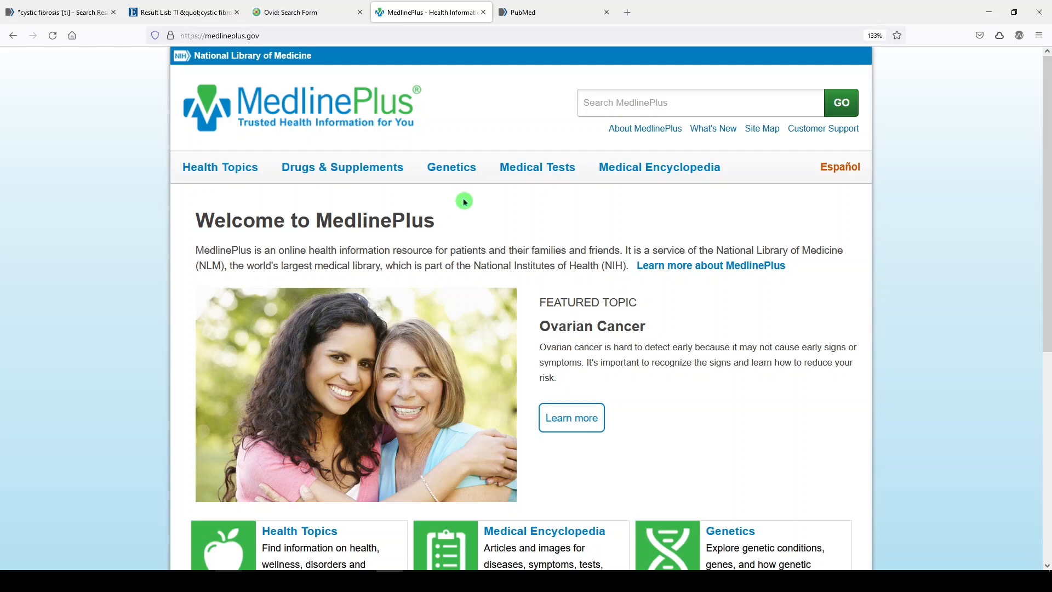
pyautogui.moveTo(335, 207)
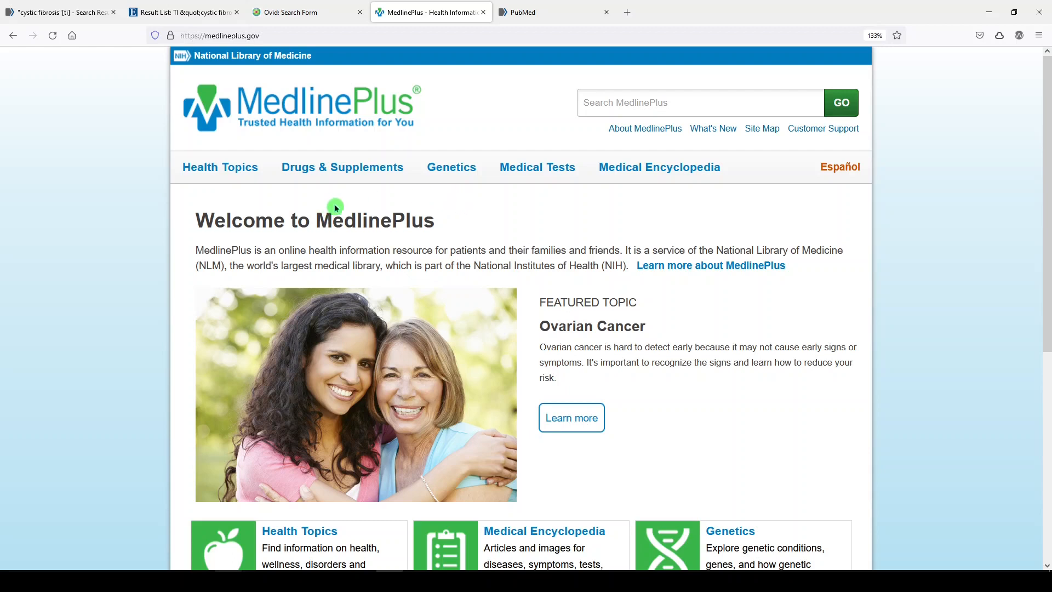
pyautogui.moveTo(347, 168)
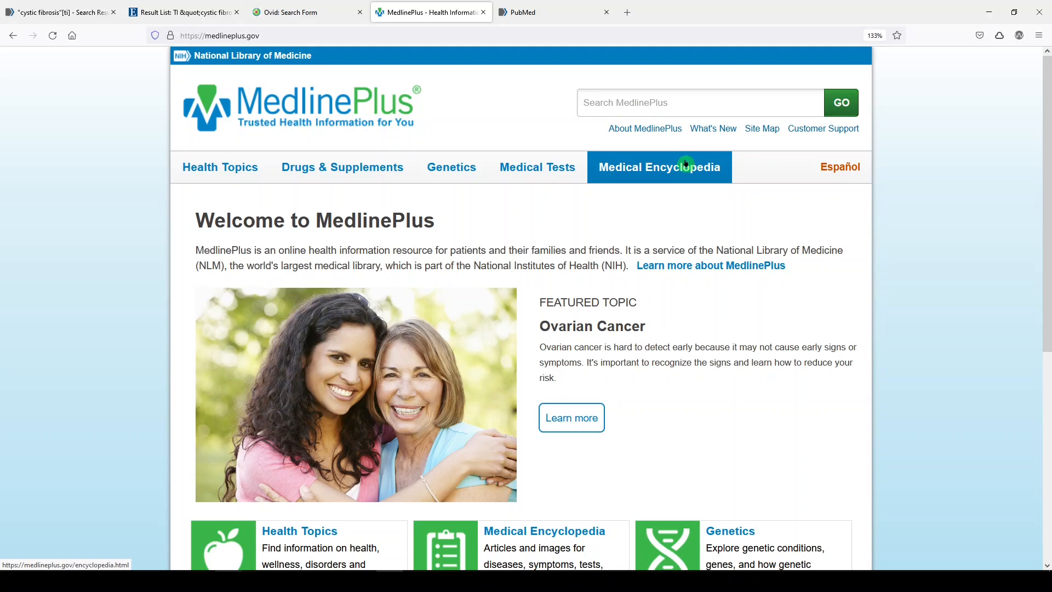
pyautogui.moveTo(65, 11)
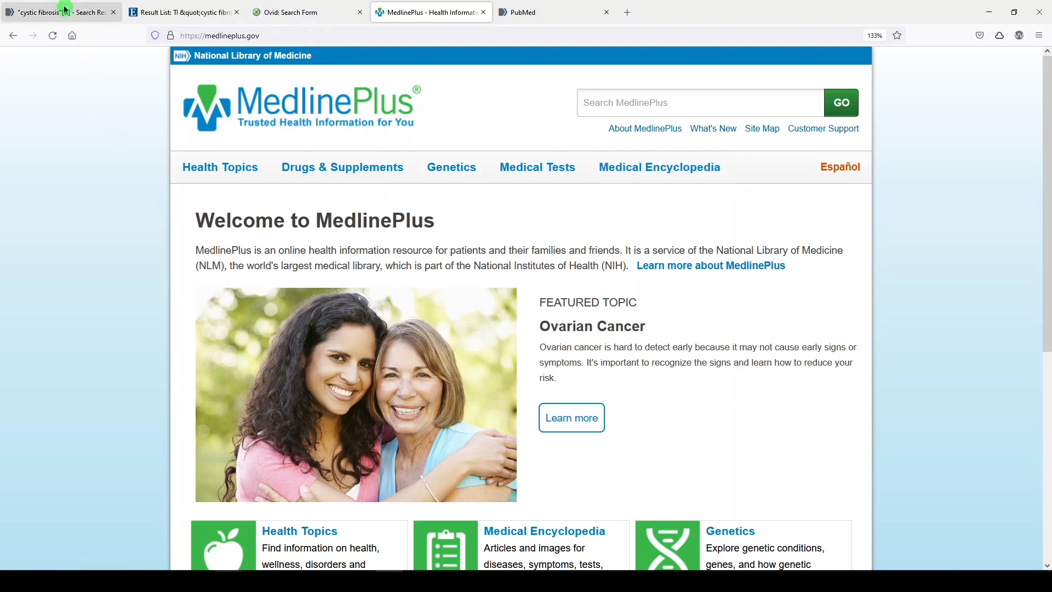
# - Revisit the PubMed (29,559), EBSCOhost (32,016) and Ovid (32,089) results, ending on MedlinePlus
pyautogui.click(186, 12)
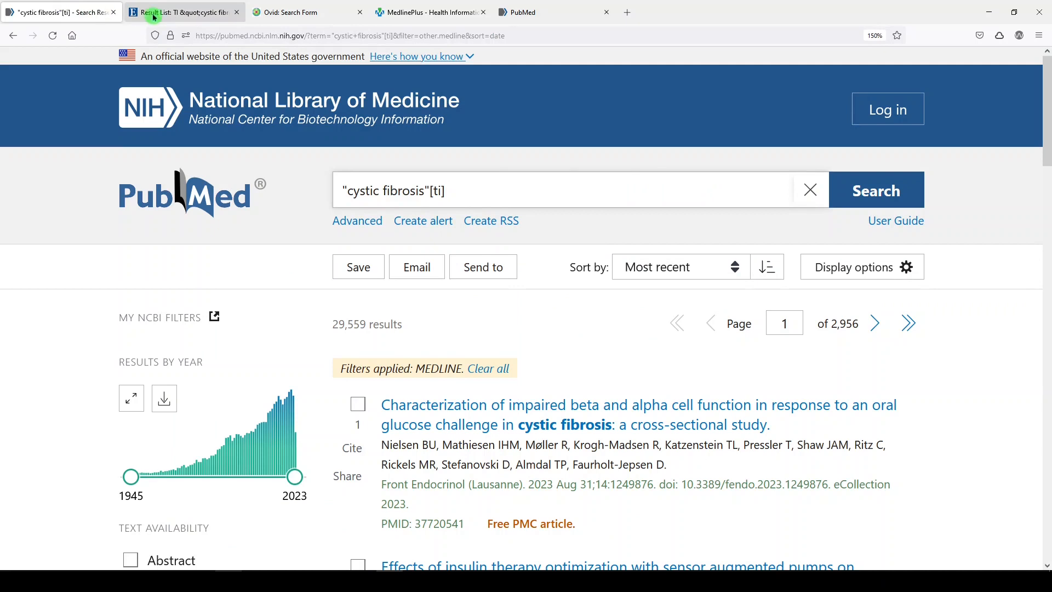
pyautogui.click(170, 12)
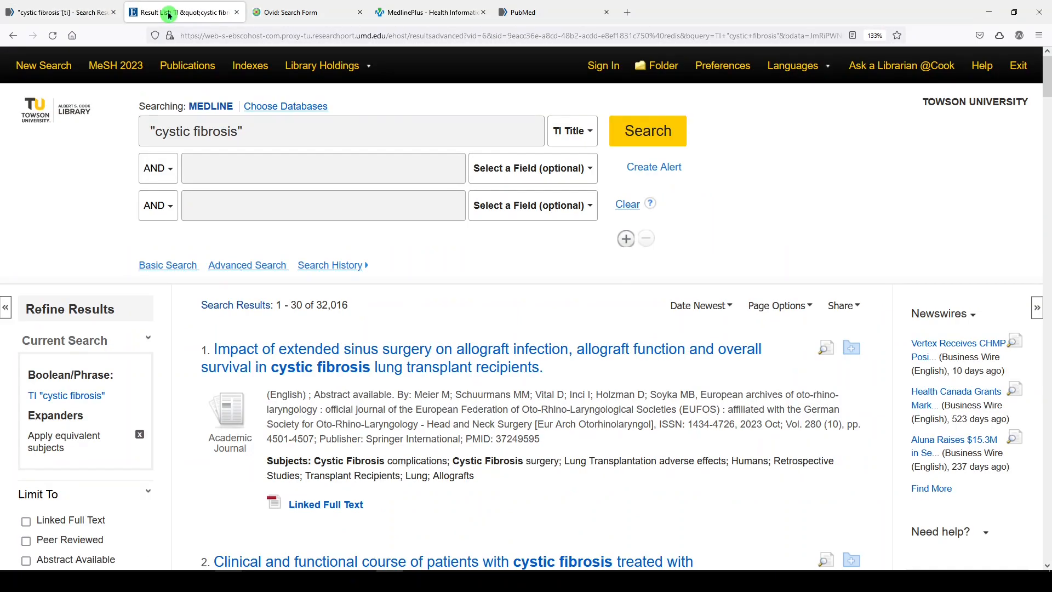
pyautogui.click(295, 11)
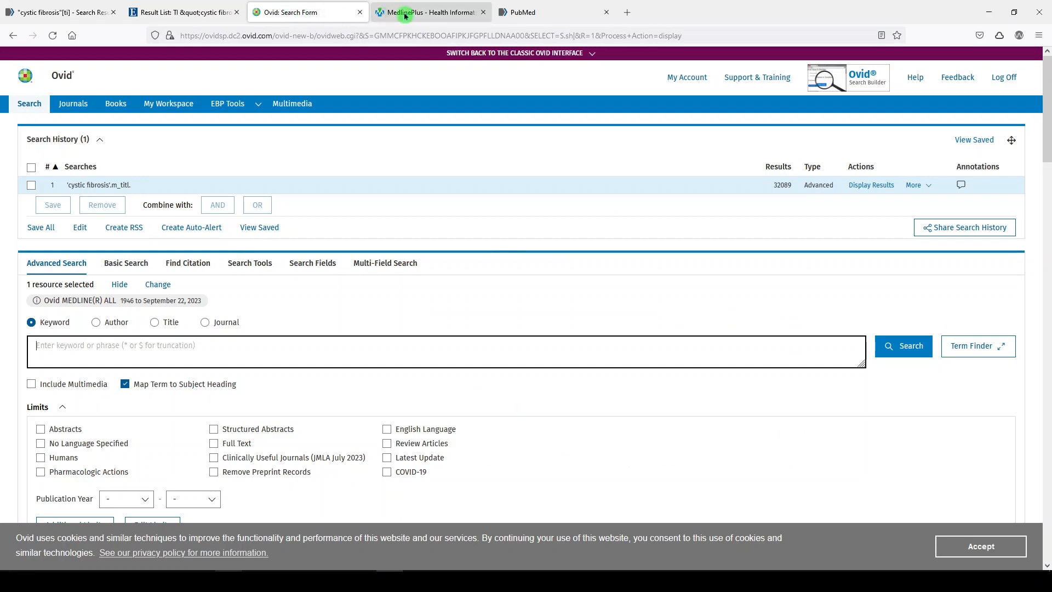
pyautogui.click(429, 12)
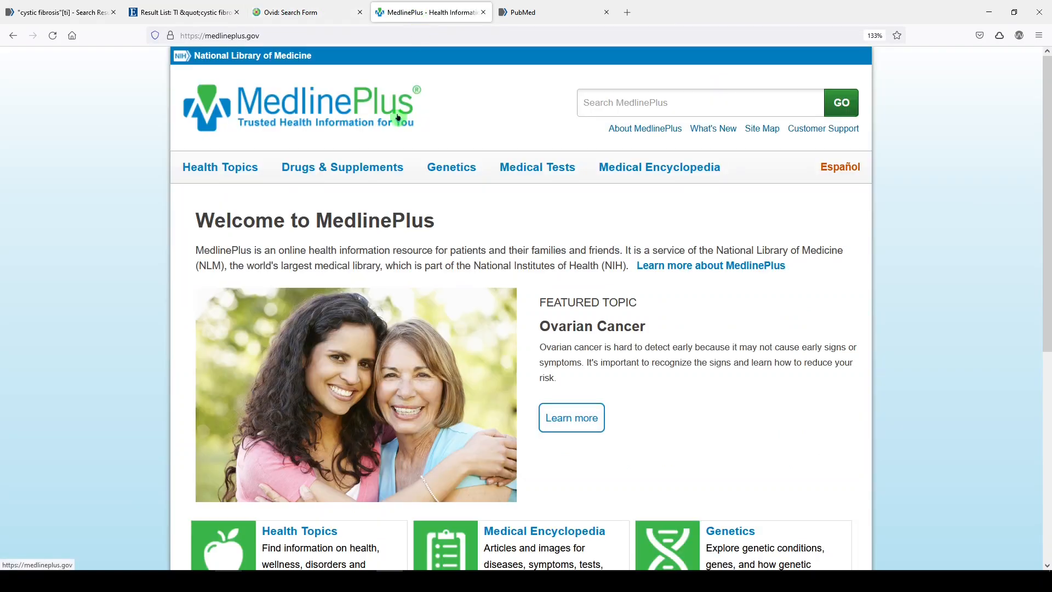